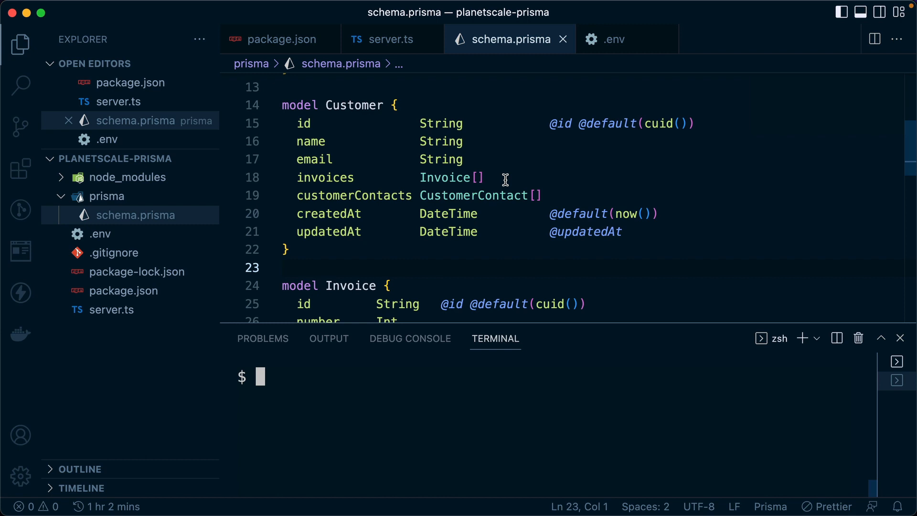
mouse_move(441, 407)
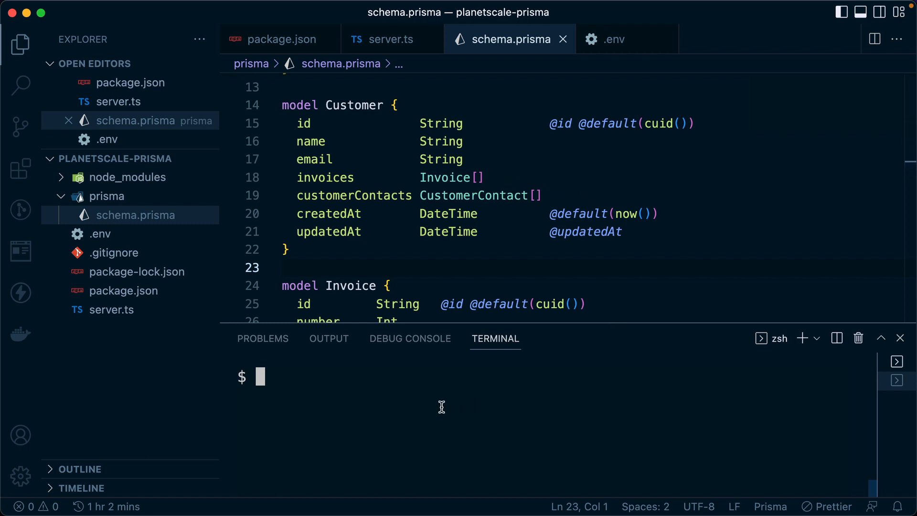
Step: Enter the command npx prisma db push in the terminal without running it
text(npx prisma)
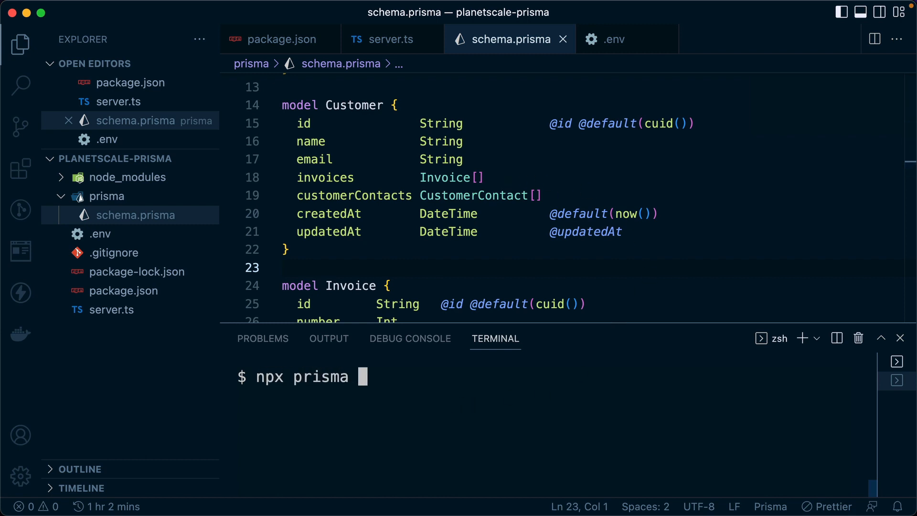
text(db push)
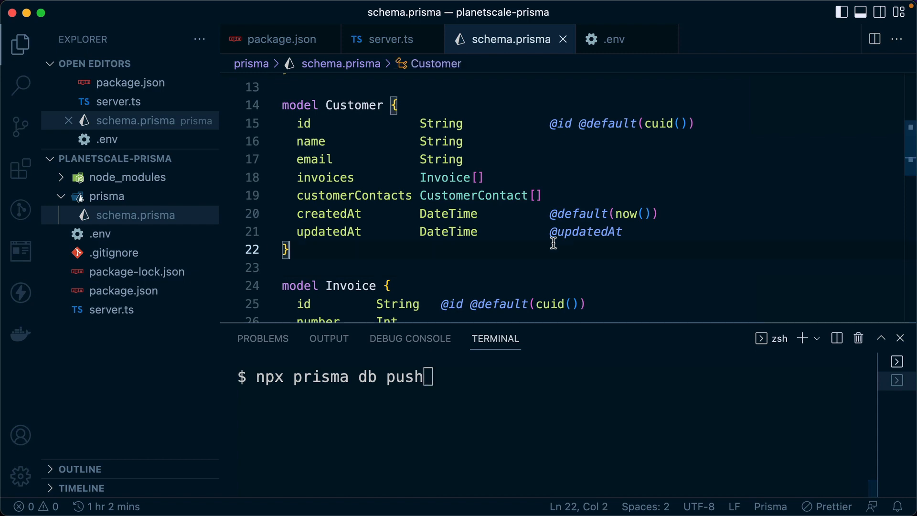
Step: Scroll schema.prisma to the CustomerContact model and briefly select its name
scroll(down, 3)
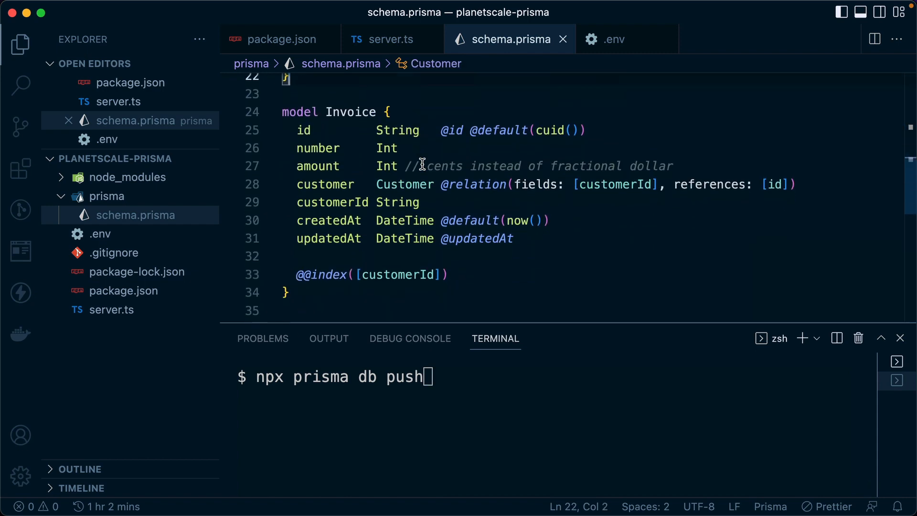
scroll(down, 3)
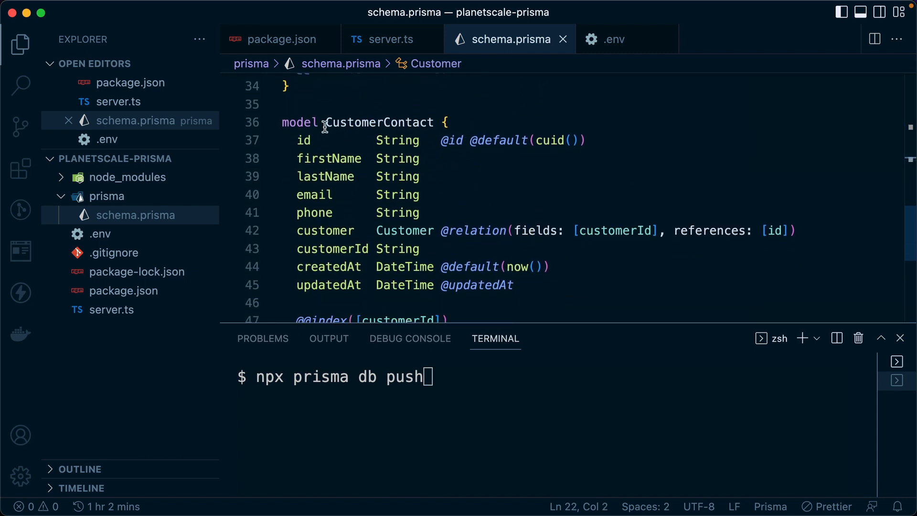
double_click(379, 123)
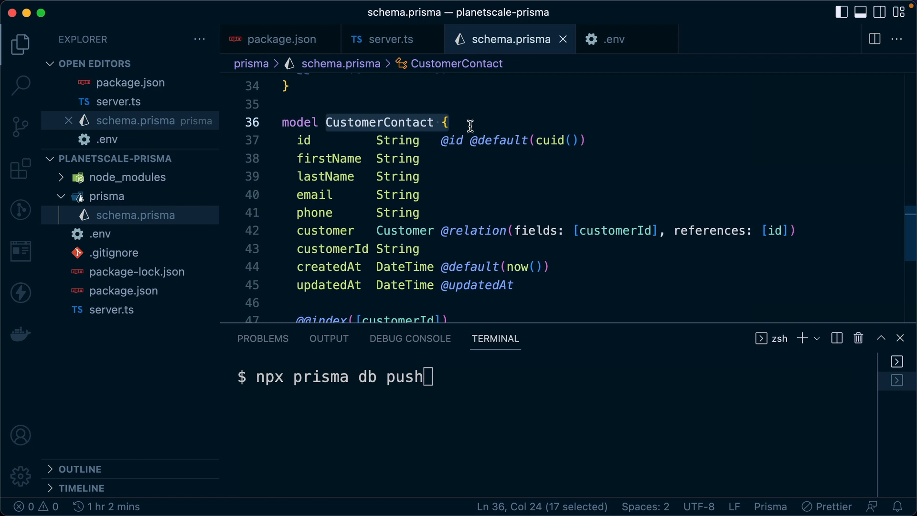
click(446, 124)
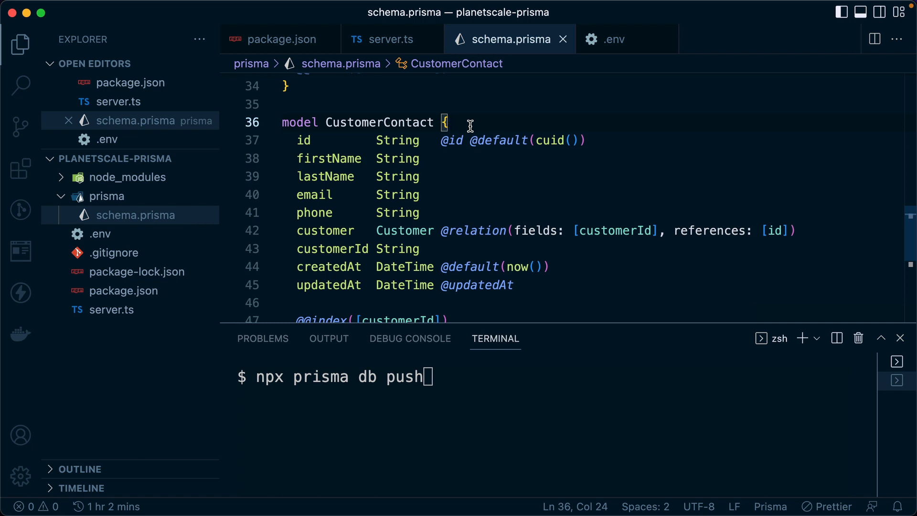
mouse_move(554, 360)
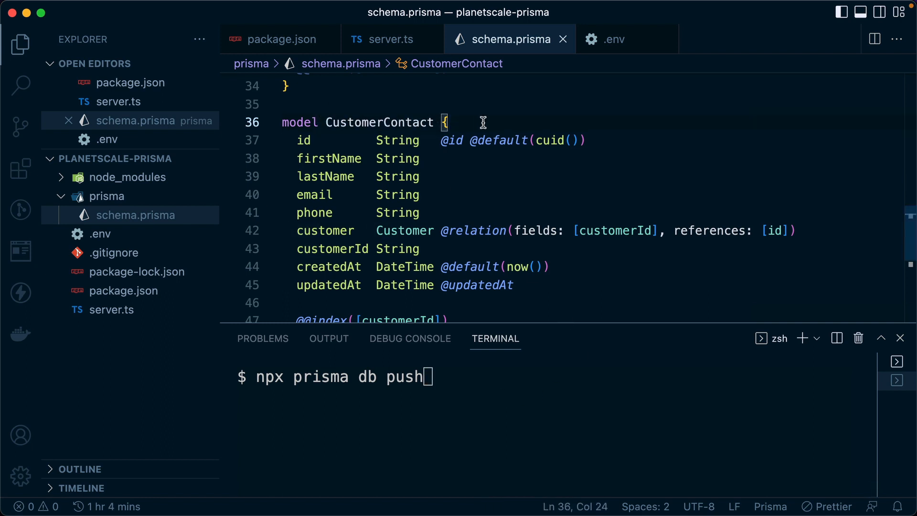
Step: Add a new 'name String' field below lastName in the CustomerContact model, leaving the file unsaved
double_click(325, 176)
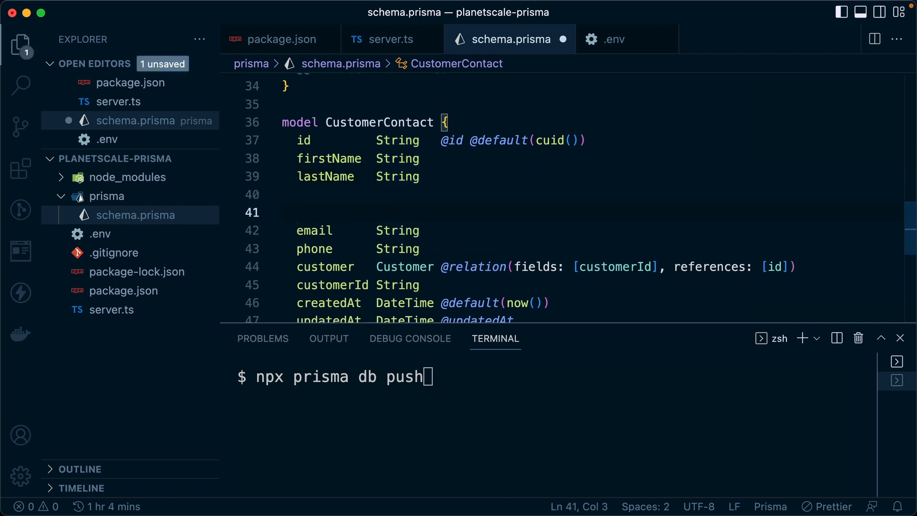
text(name)
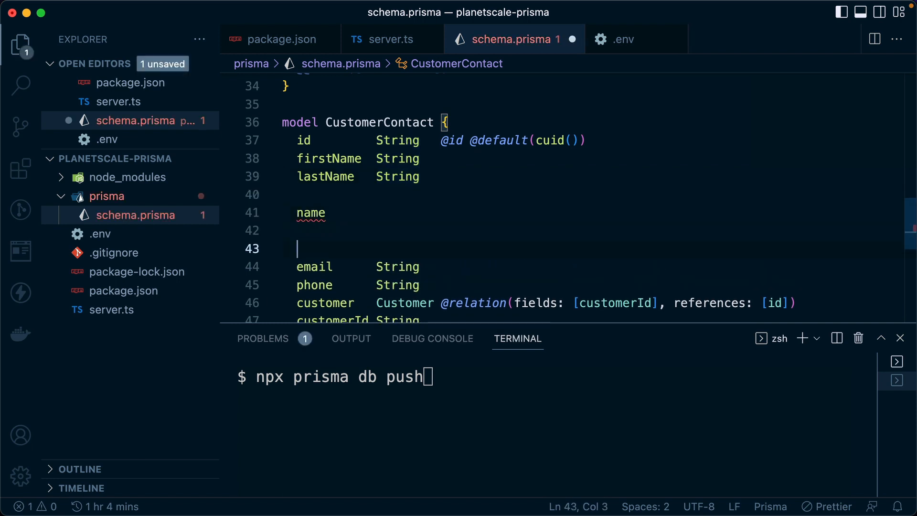
text(String)
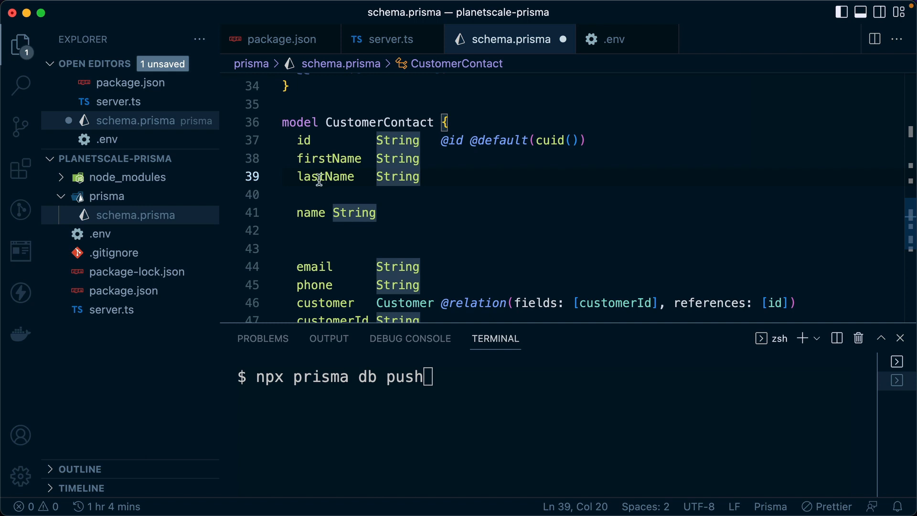
mouse_move(441, 174)
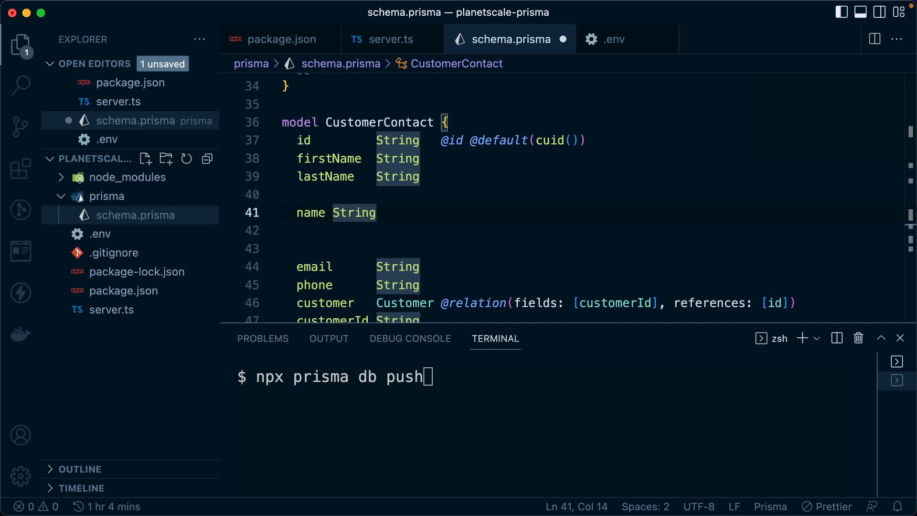
click(298, 158)
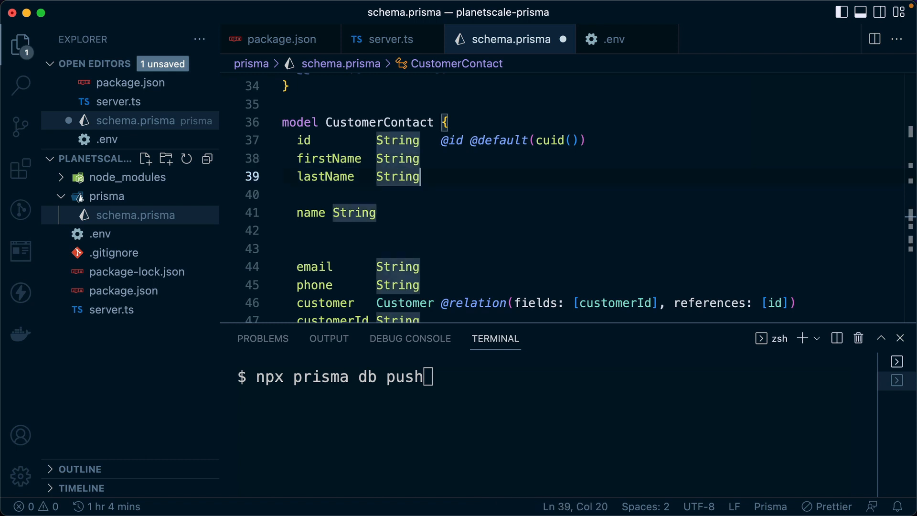
double_click(326, 176)
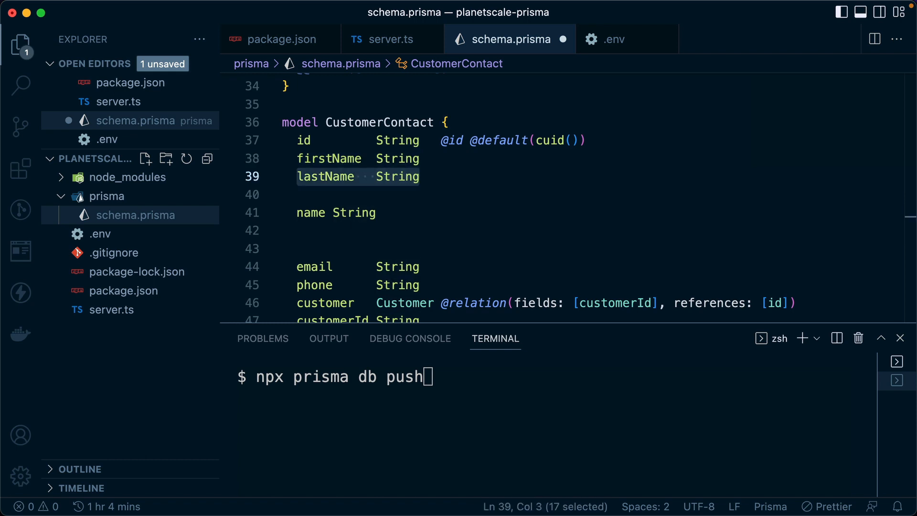